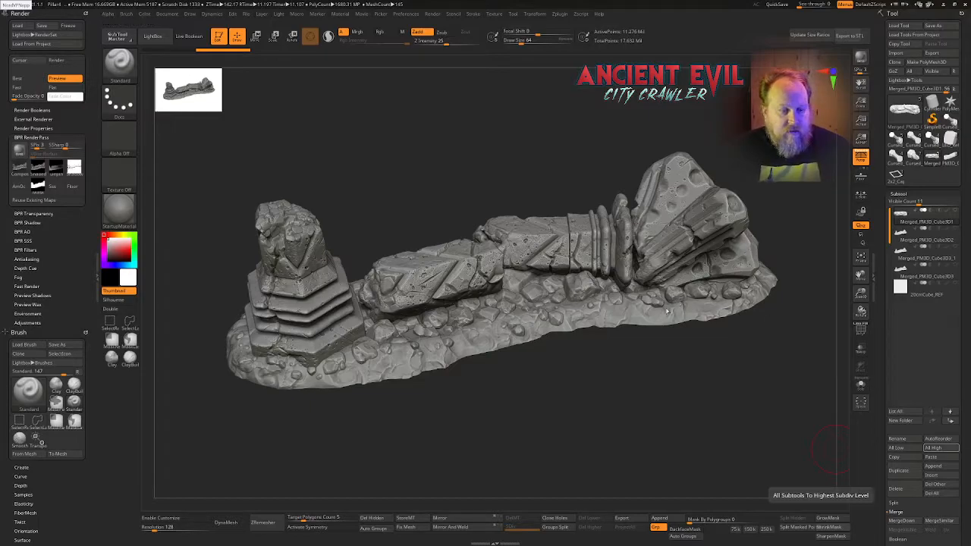
{"action": "mouse_move", "coordinate": [594, 342]}
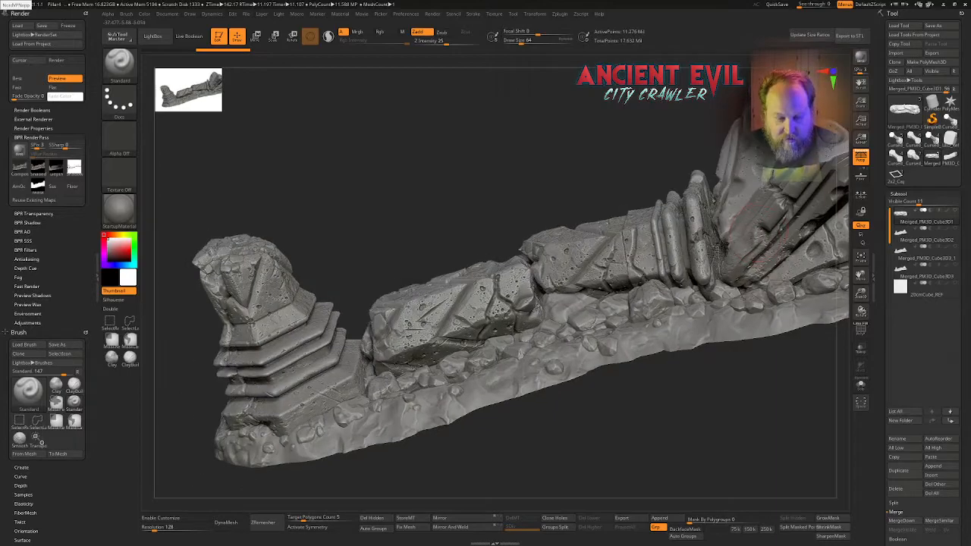
Switch to the first pillar SubTool and drop it to a much lower resolution.
{"action": "left_click_drag", "start_coordinate": [486, 304], "coordinate": [515, 227]}
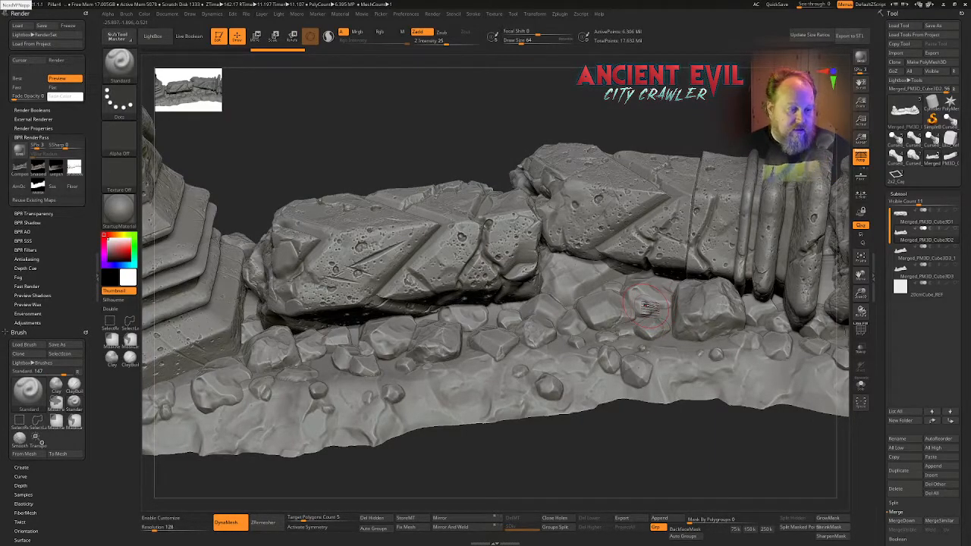
{"action": "left_click", "coordinate": [923, 216]}
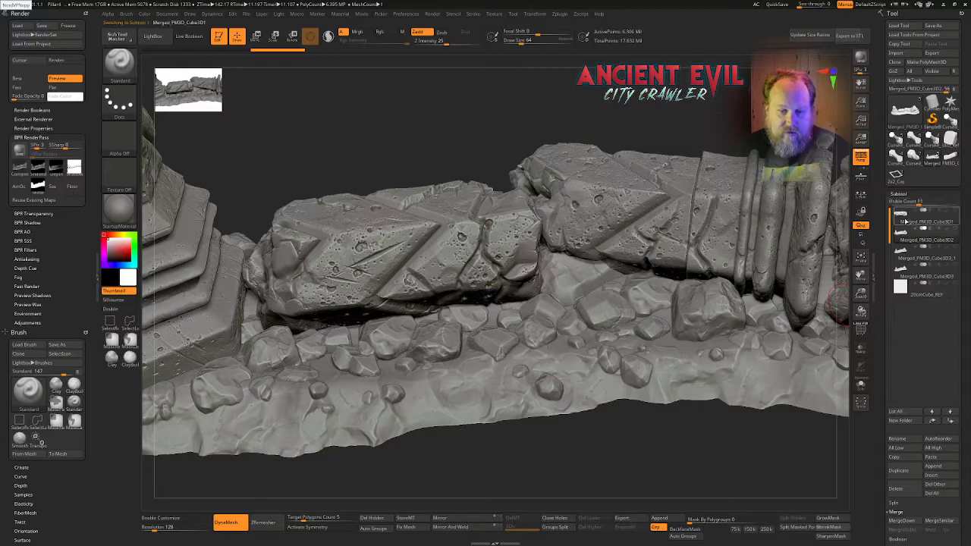
{"action": "left_click", "coordinate": [922, 227]}
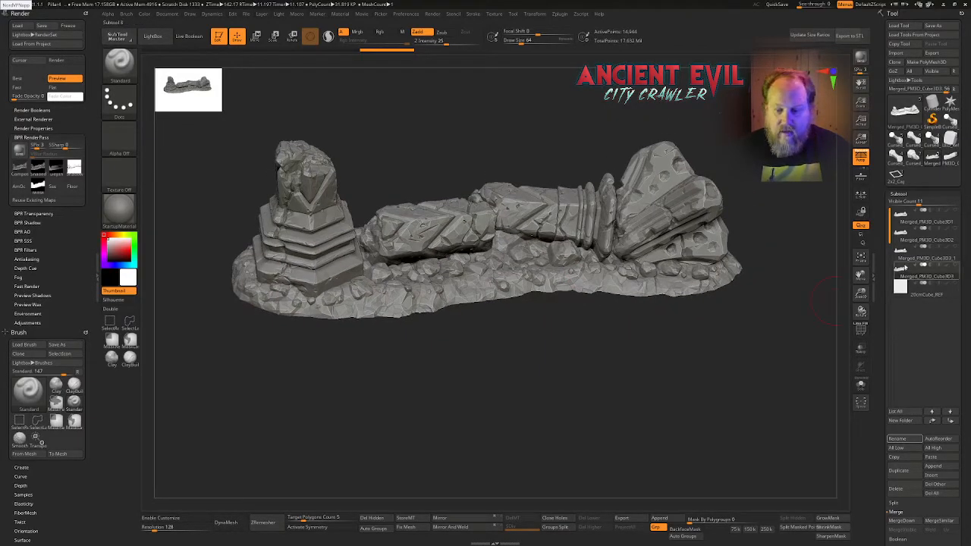
Select the third SubTool and begin renaming it to CC_Pillar_35.
{"action": "left_click", "coordinate": [925, 258]}
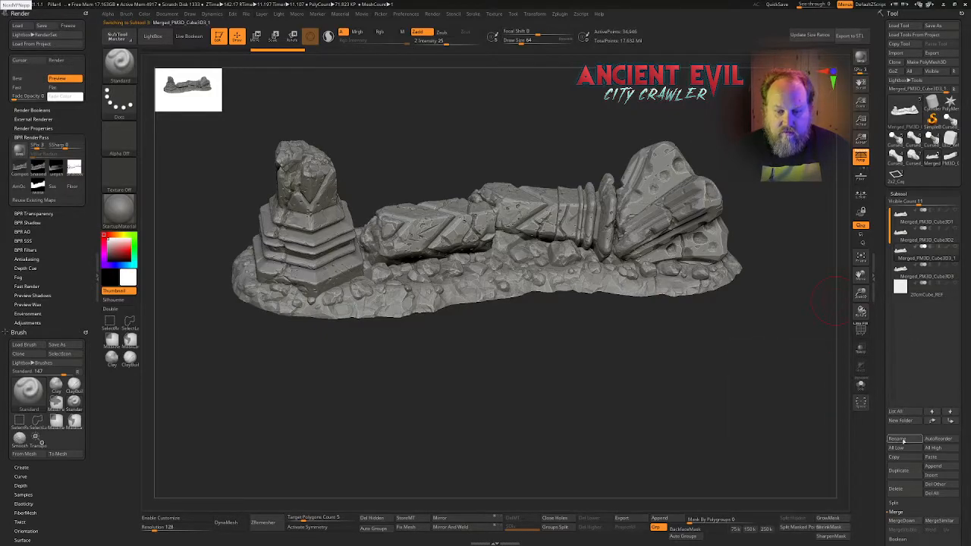
{"action": "left_click", "coordinate": [901, 438]}
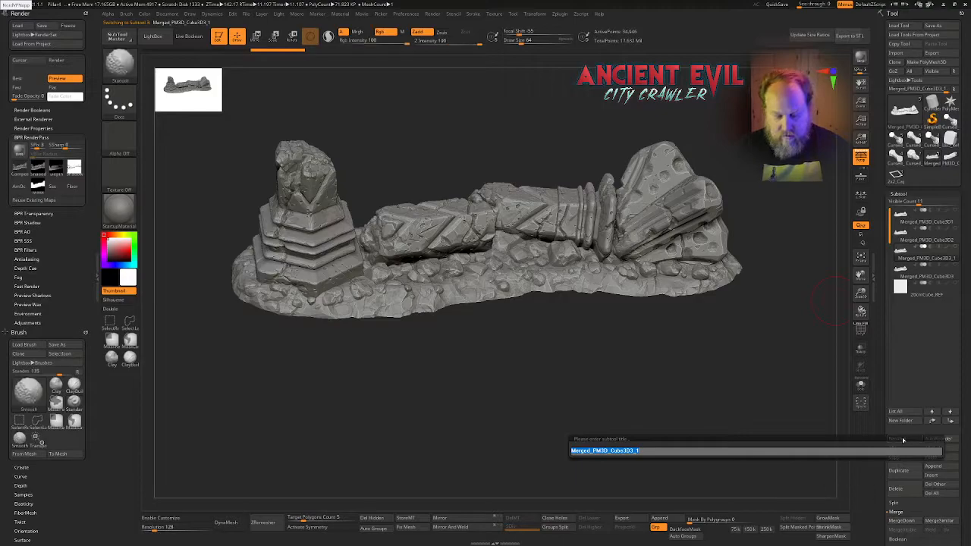
{"action": "key", "text": "ctrl+a"}
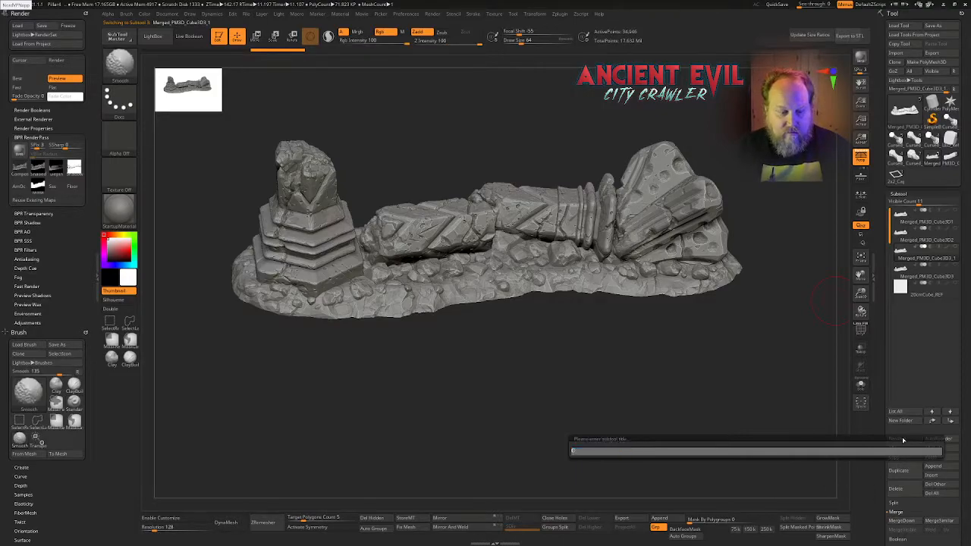
{"action": "type", "text": "CC_P"}
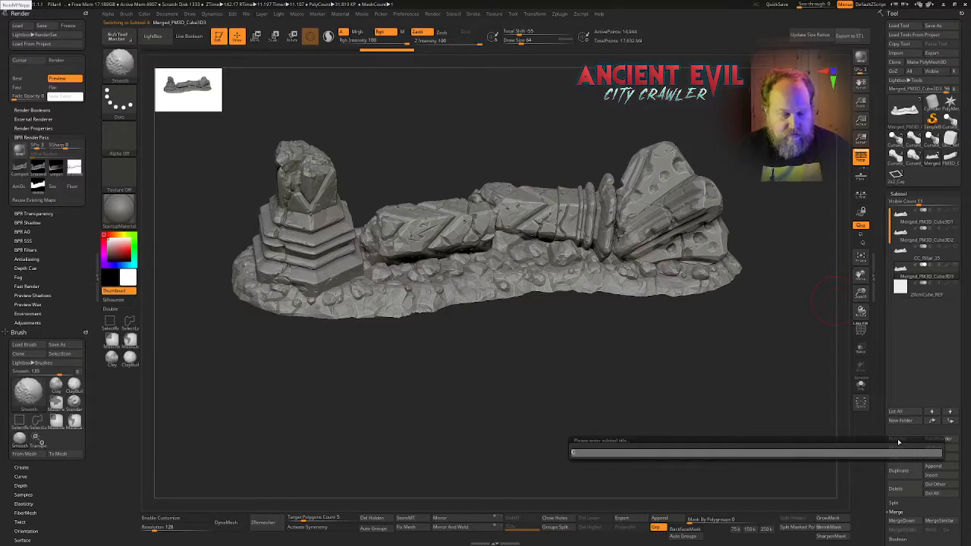
{"action": "type", "text": "CC_Pill"}
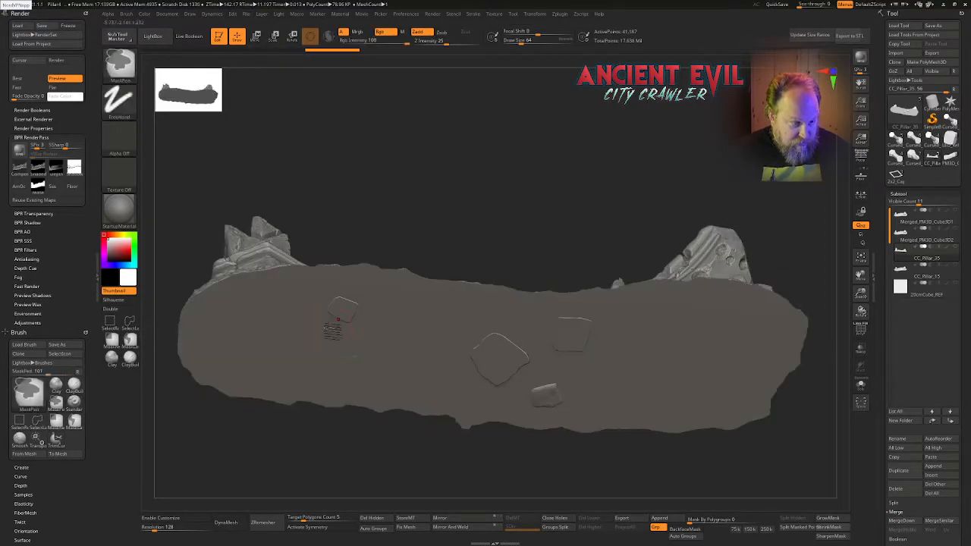
{"action": "left_click", "coordinate": [226, 522]}
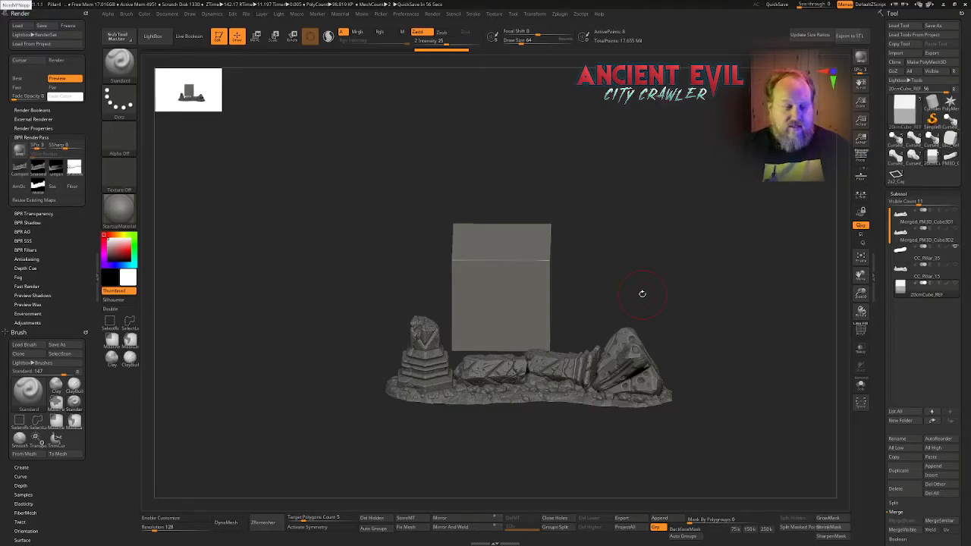
{"action": "left_click_drag", "start_coordinate": [642, 293], "coordinate": [633, 316]}
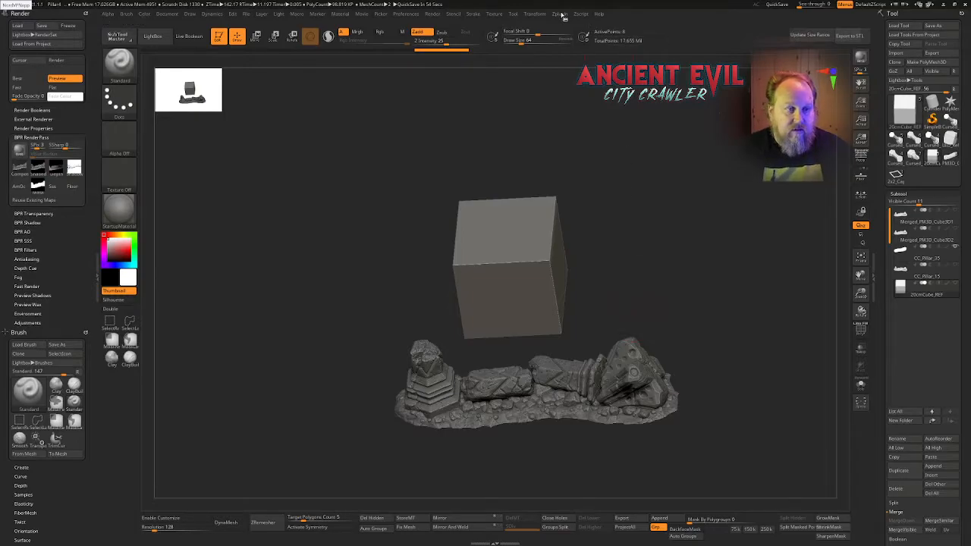
{"action": "mouse_move", "coordinate": [707, 179]}
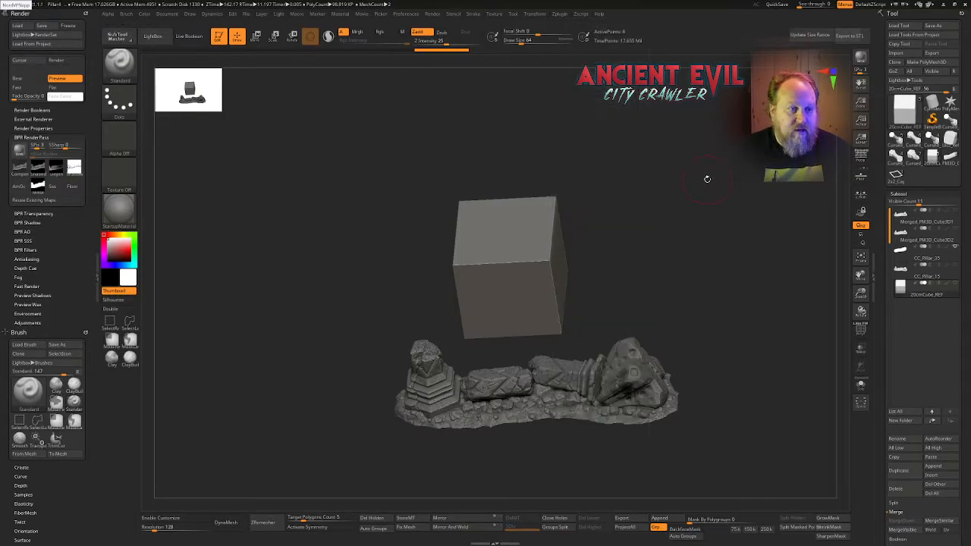
Size the 20cmCube_REF reference at 20 × 20 × 20 mm in 3D Print Hub.
{"action": "left_click", "coordinate": [560, 14]}
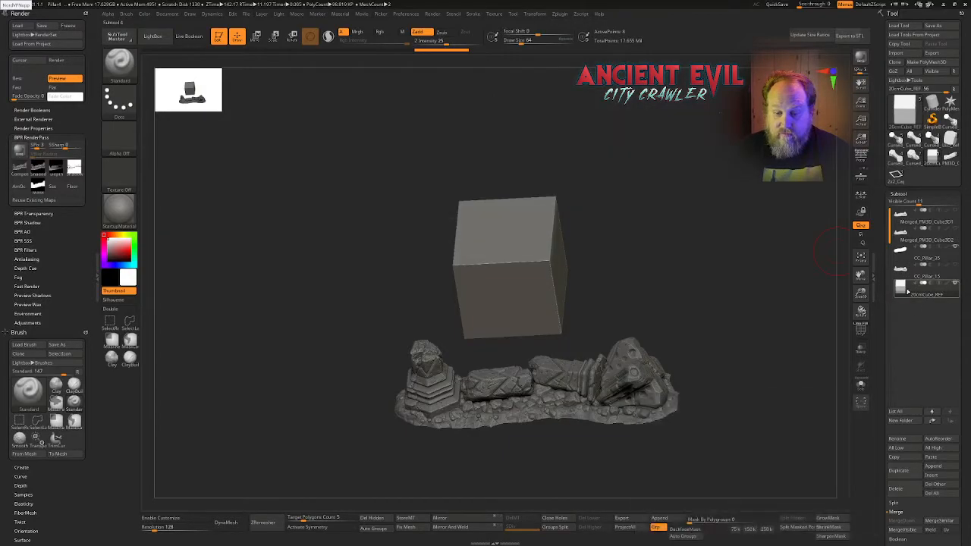
{"action": "left_click", "coordinate": [560, 14]}
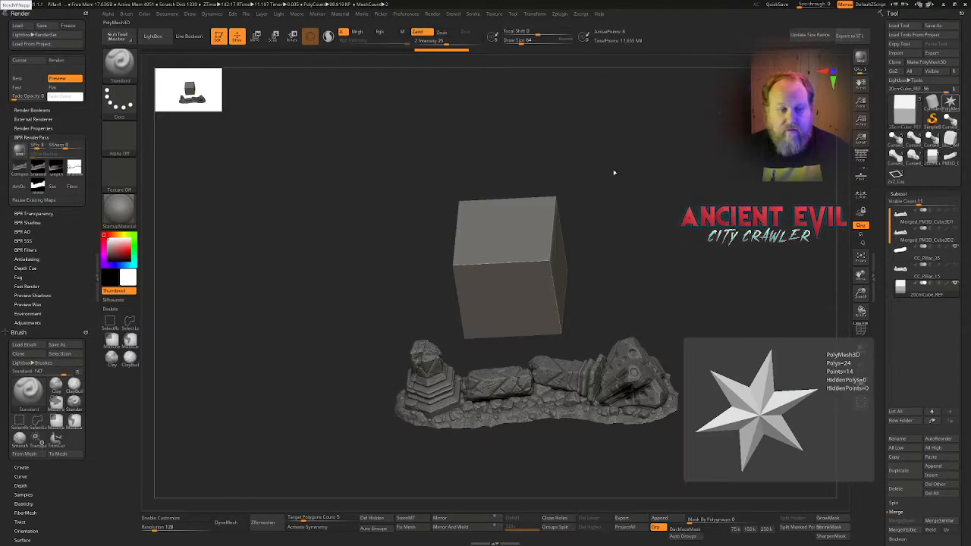
{"action": "left_click", "coordinate": [559, 14]}
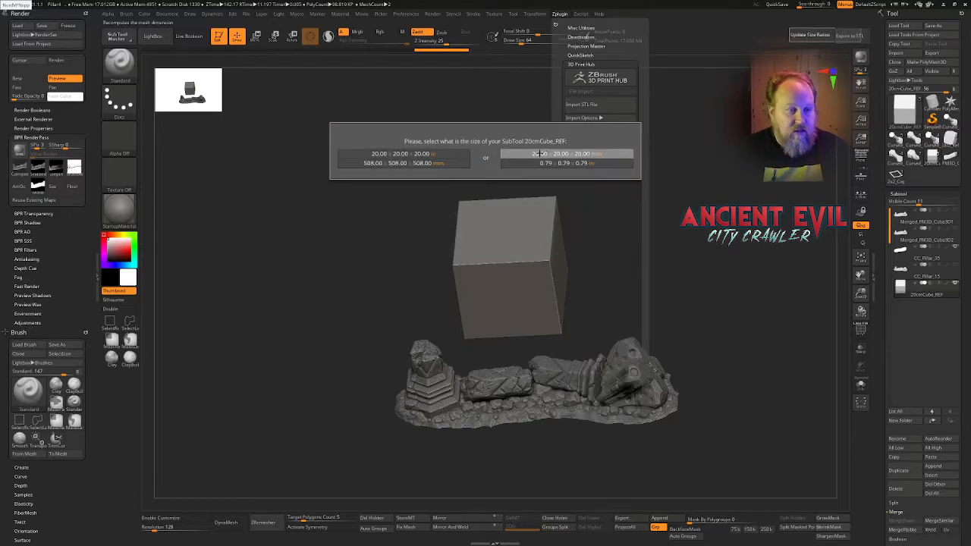
{"action": "left_click", "coordinate": [565, 159]}
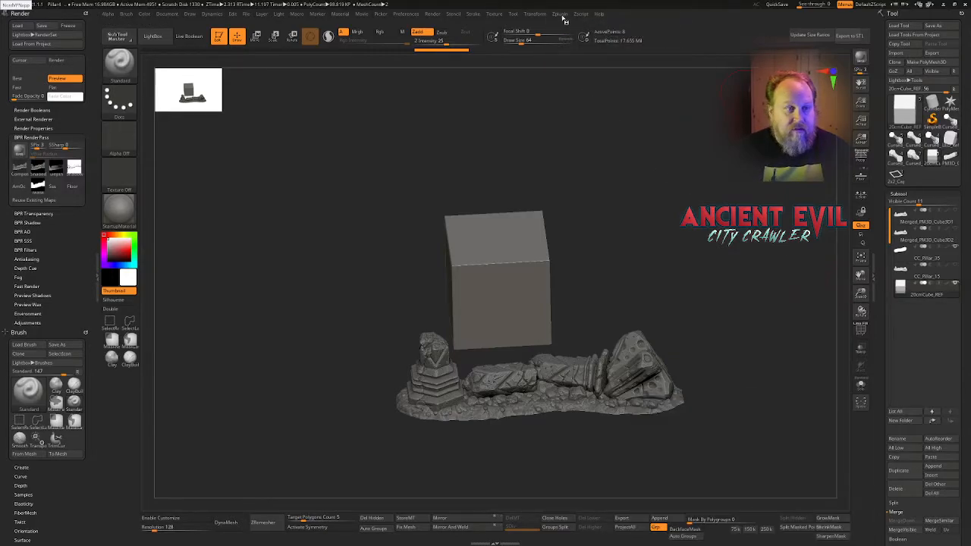
{"action": "left_click", "coordinate": [559, 14]}
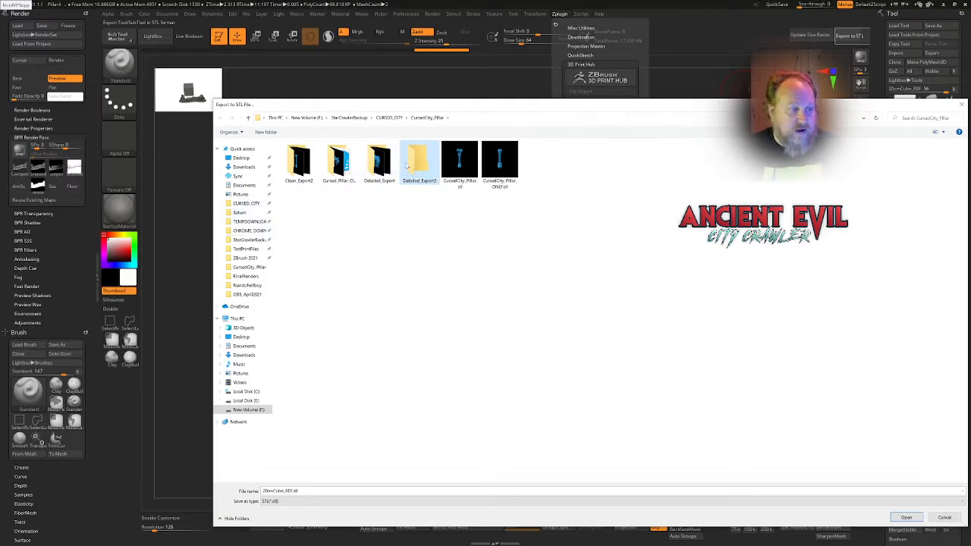
Save the STL export into the Detailed_Export2 folder.
{"action": "double_click", "coordinate": [419, 159]}
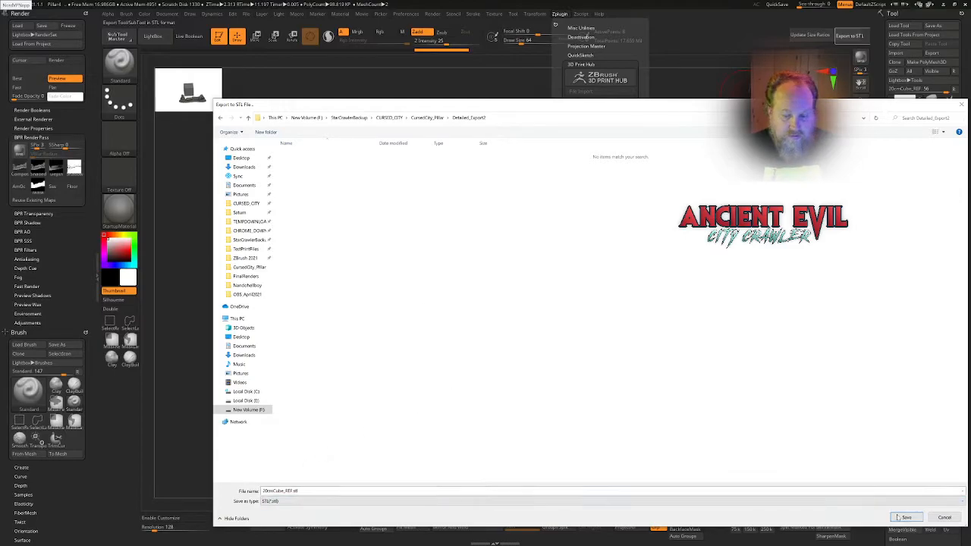
{"action": "left_click", "coordinate": [906, 517]}
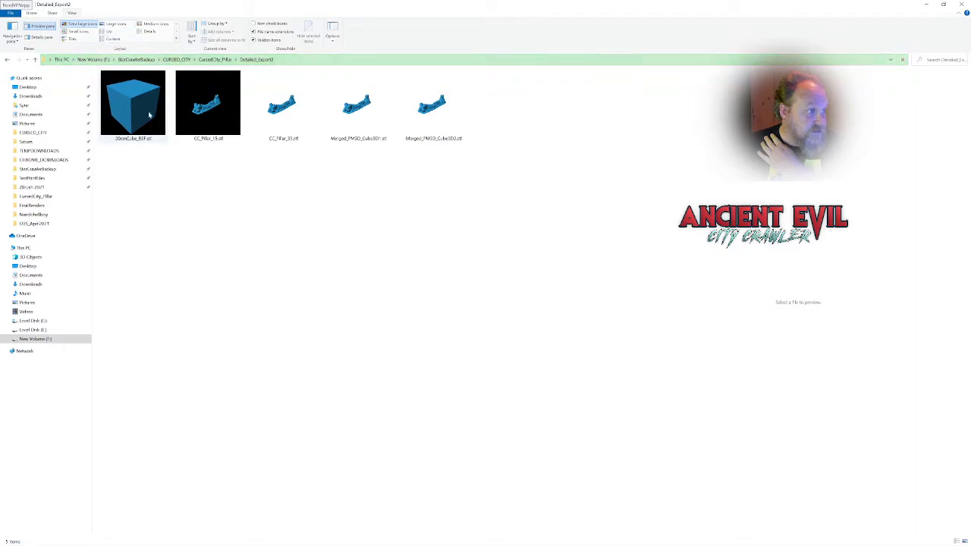
Show Detailed_Export2 in Details view and select both Merged_PM3D STL files.
{"action": "left_click", "coordinate": [208, 103]}
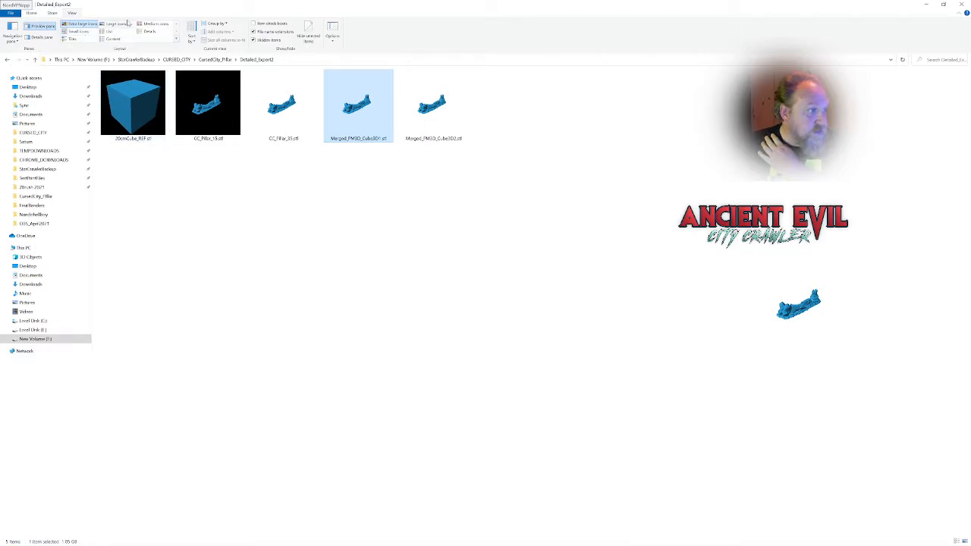
{"action": "left_click", "coordinate": [150, 32]}
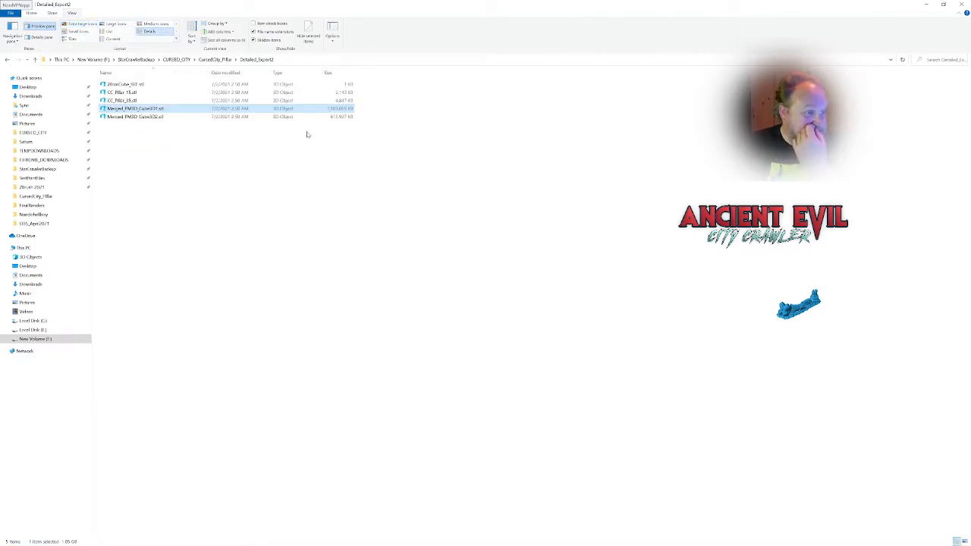
{"action": "left_click", "coordinate": [134, 108]}
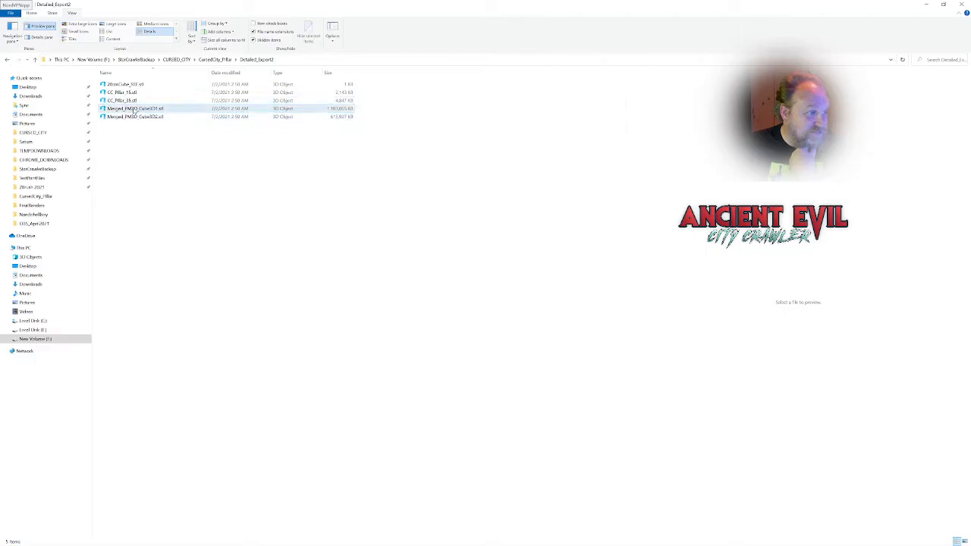
{"action": "left_click", "coordinate": [133, 116]}
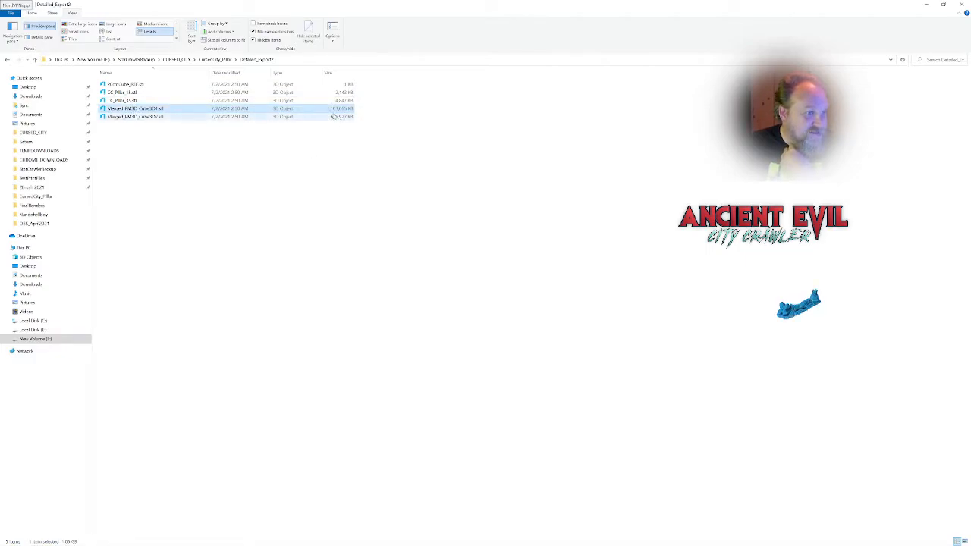
{"action": "left_click", "coordinate": [136, 116]}
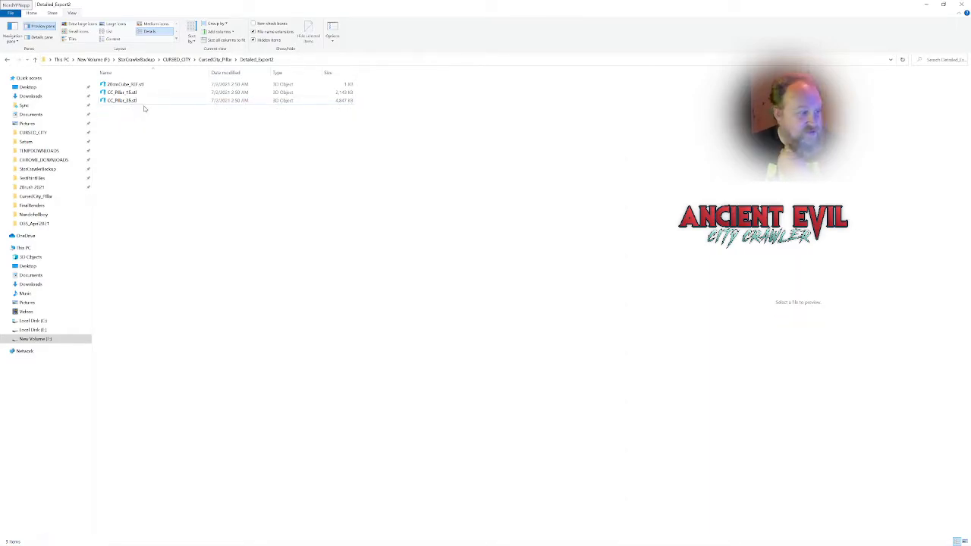
{"action": "left_click", "coordinate": [121, 92]}
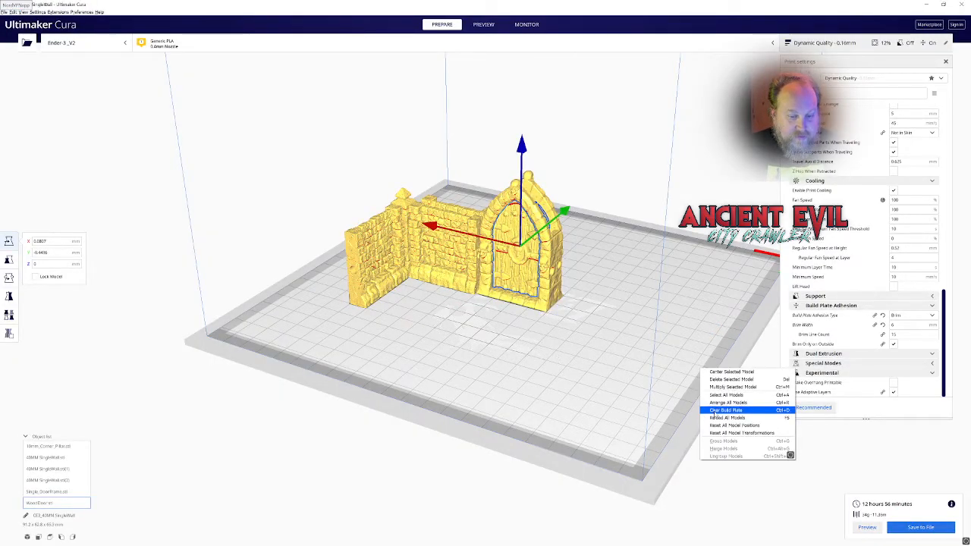
Clear the build plate and bring in CC_Pillar_15 and CC_Pillar_35.
{"action": "left_click", "coordinate": [726, 410]}
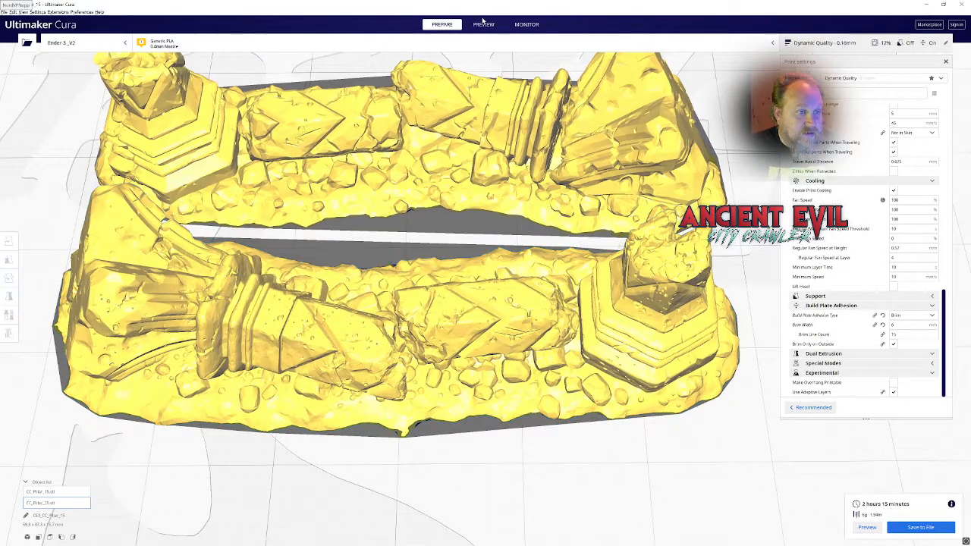
{"action": "left_click", "coordinate": [483, 24]}
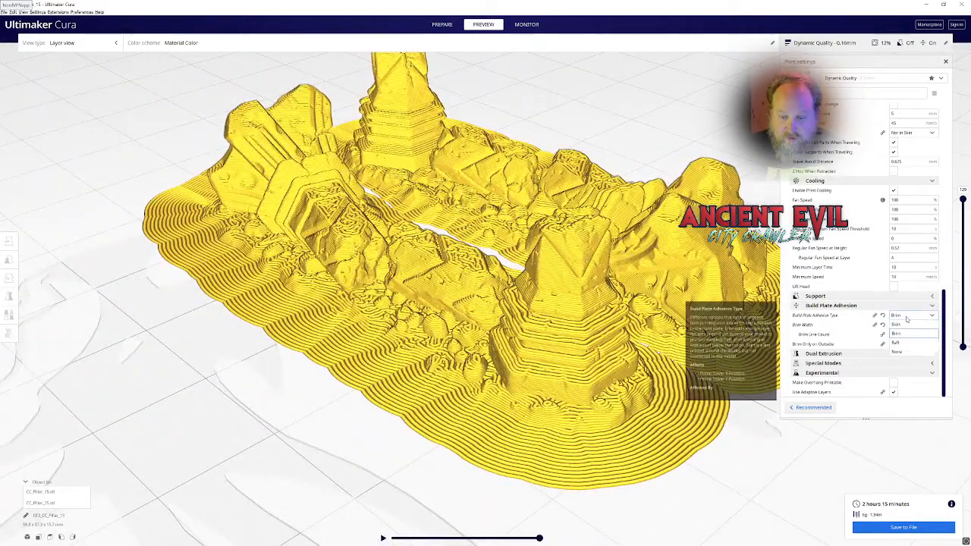
Review the Build Plate Adhesion Type setting for the brim.
{"action": "left_click", "coordinate": [910, 314]}
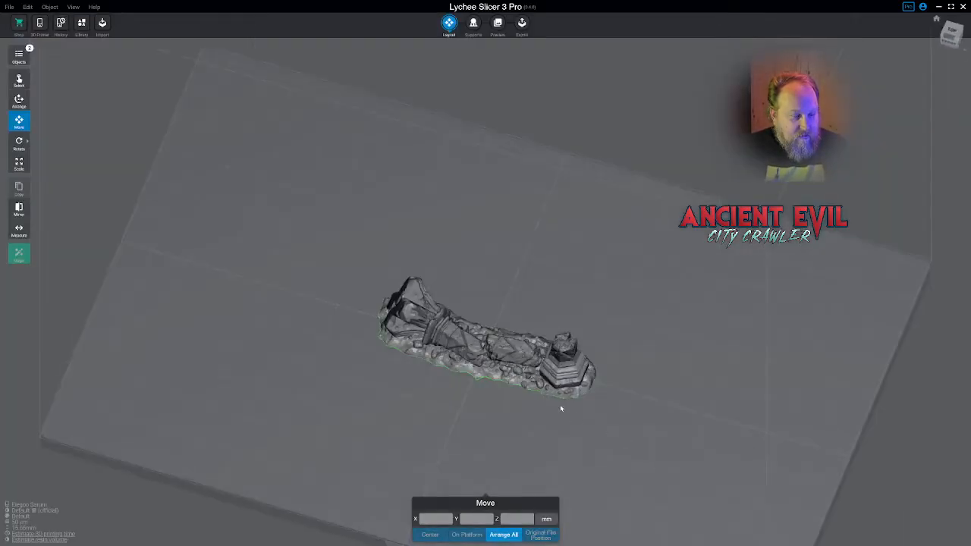
Select the second pillar piece to check its non-manifold warning.
{"action": "left_click", "coordinate": [485, 342]}
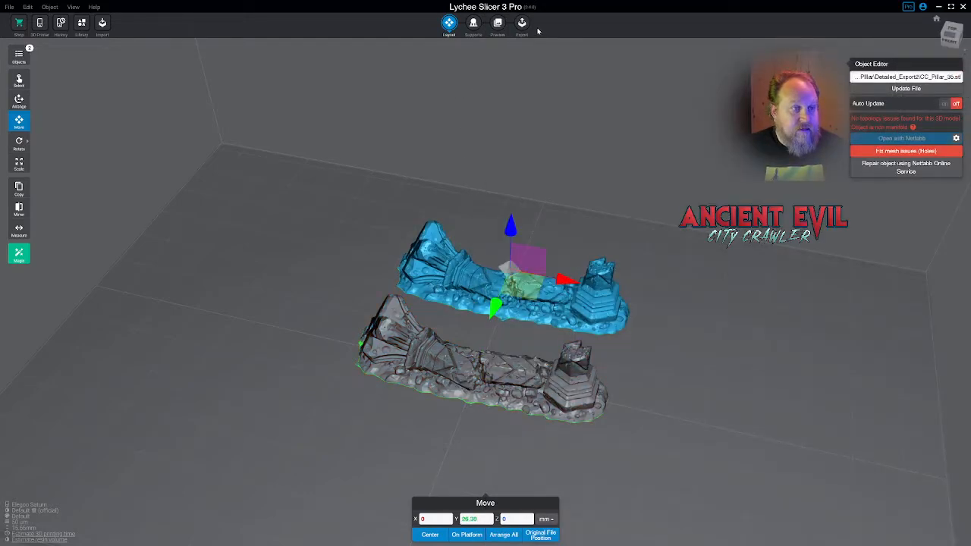
Bring up the Supports panel for the two pillar pieces.
{"action": "left_click", "coordinate": [472, 23]}
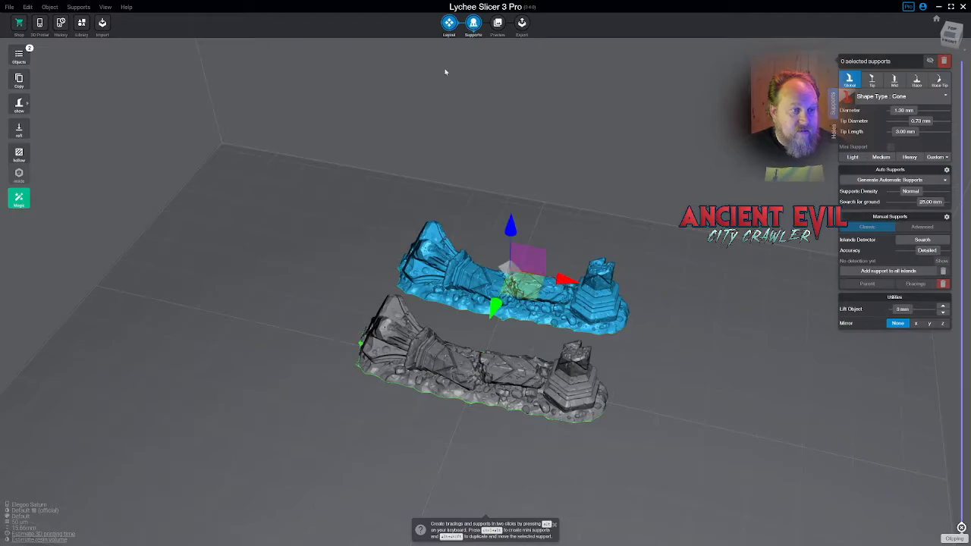
{"action": "left_click", "coordinate": [449, 22]}
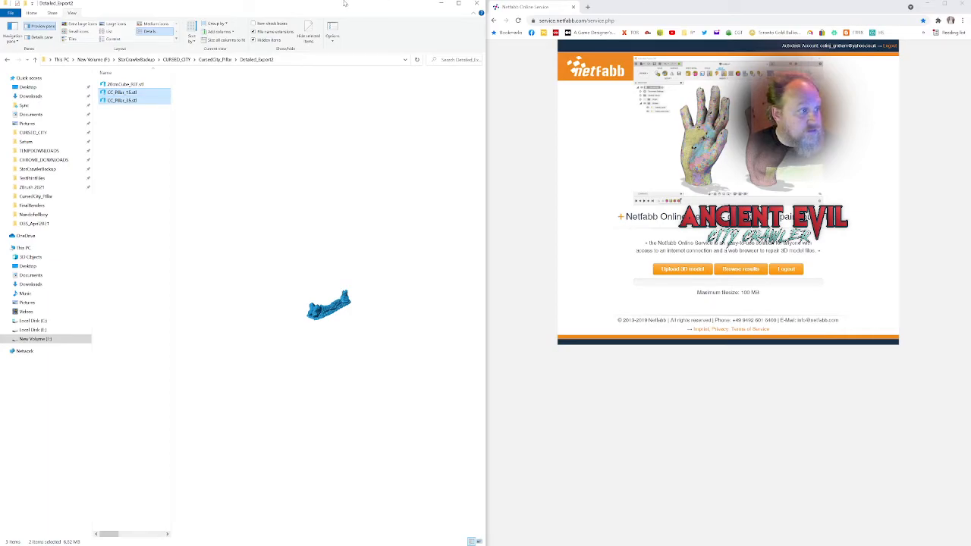
Upload CC_Pillar_15.stl to Netfabb and open the repaired file's download options.
{"action": "left_click", "coordinate": [133, 93]}
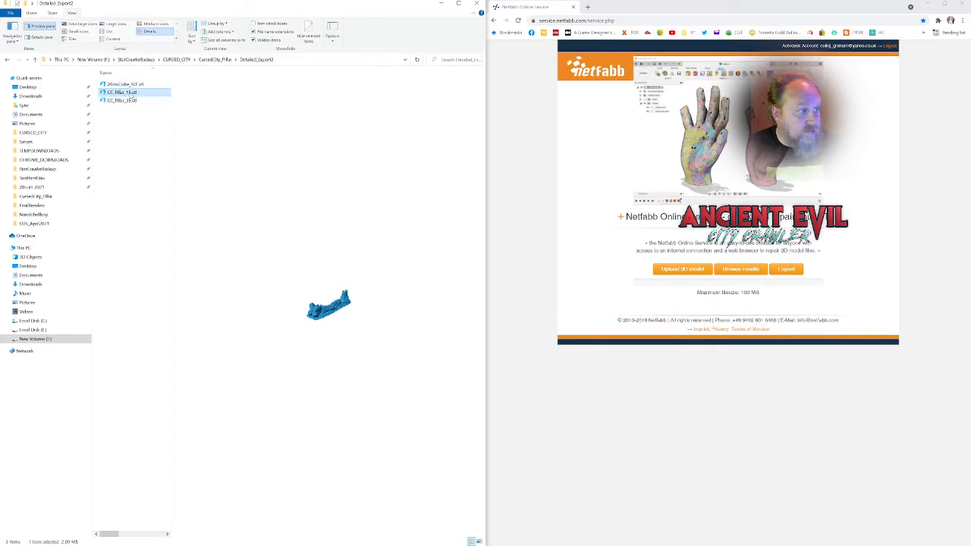
{"action": "left_click", "coordinate": [681, 268]}
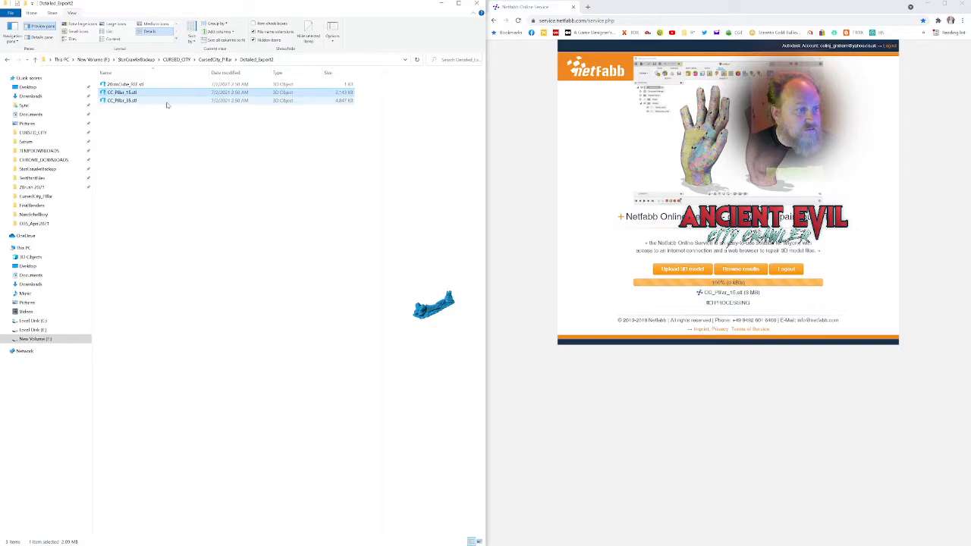
{"action": "left_click", "coordinate": [121, 100]}
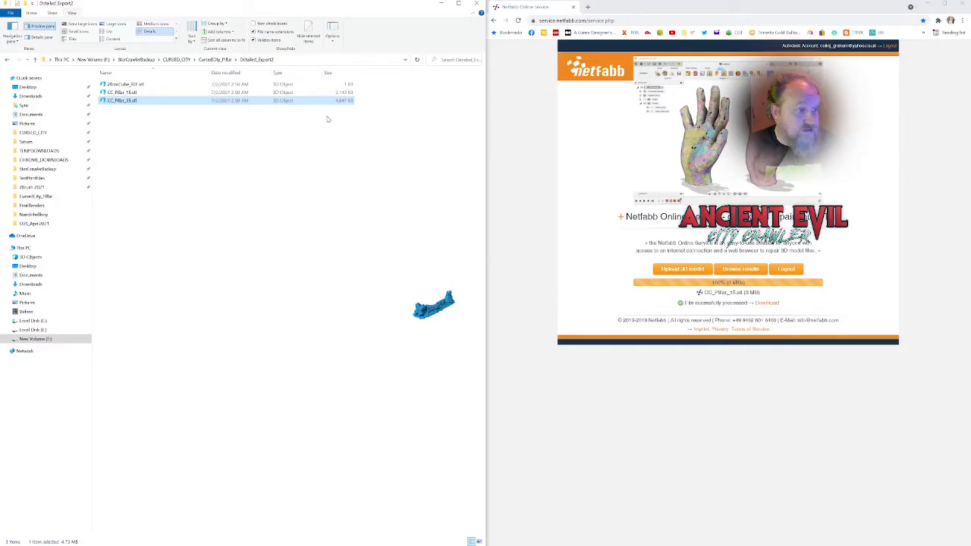
{"action": "mouse_move", "coordinate": [220, 113]}
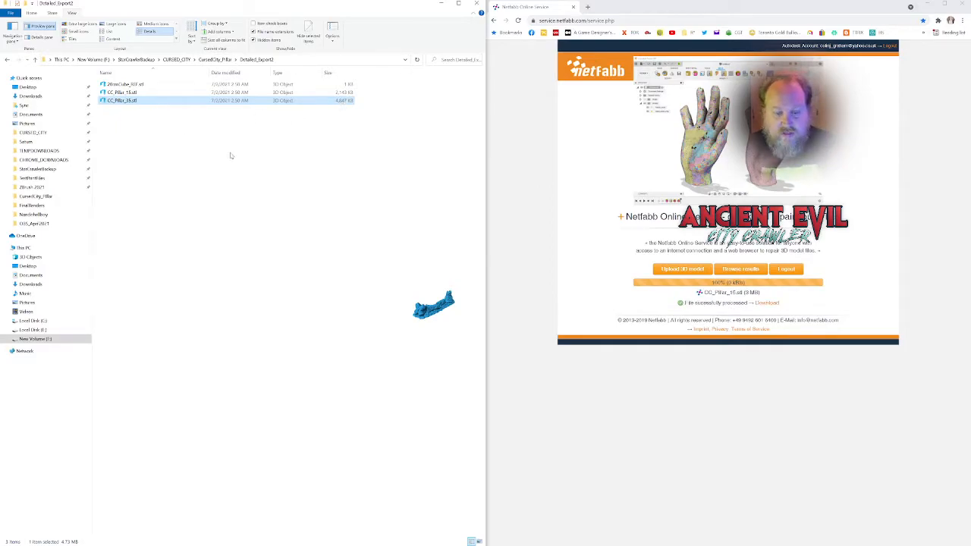
{"action": "right_click", "coordinate": [766, 302]}
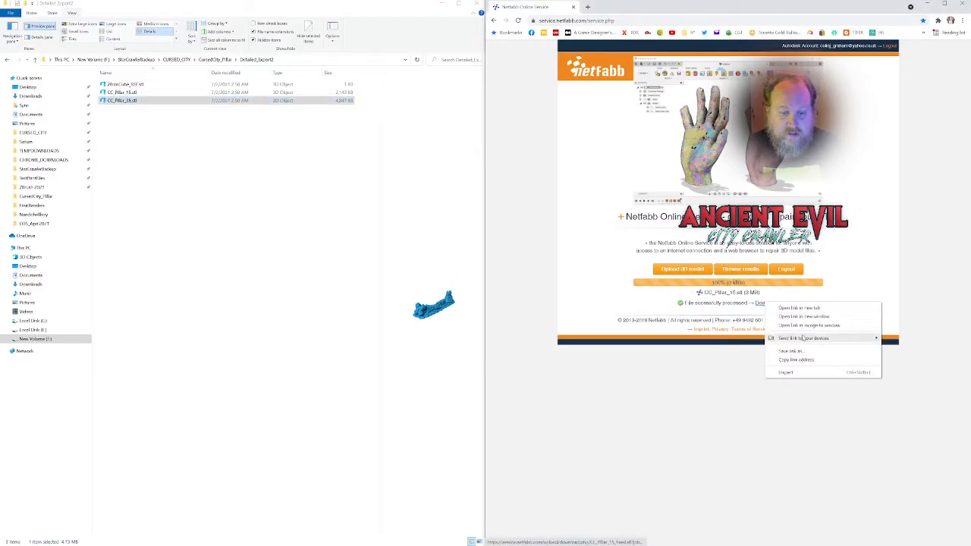
Save the repaired pillar as CC_Pillar_15_fixed.stl into the Detailed_Export2 folder.
{"action": "left_click", "coordinate": [705, 317]}
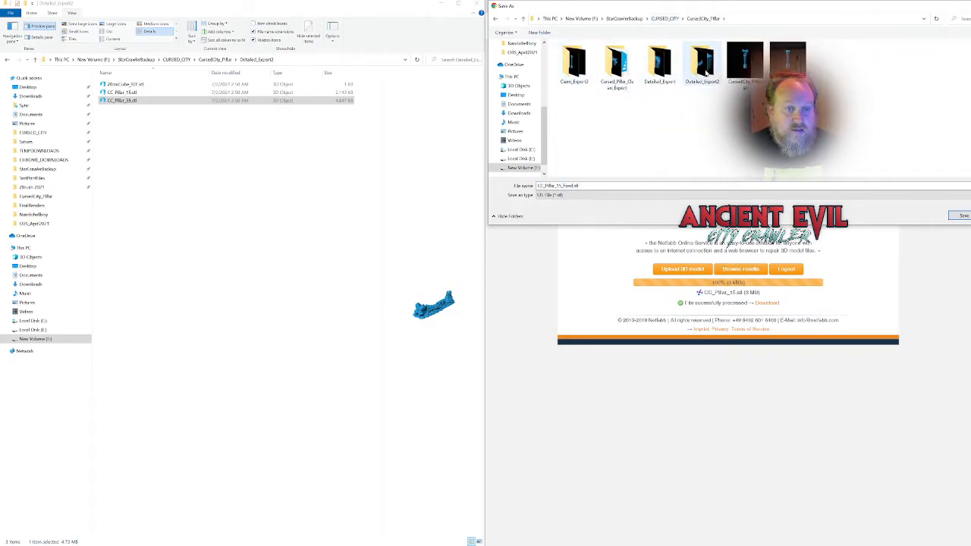
{"action": "double_click", "coordinate": [702, 60]}
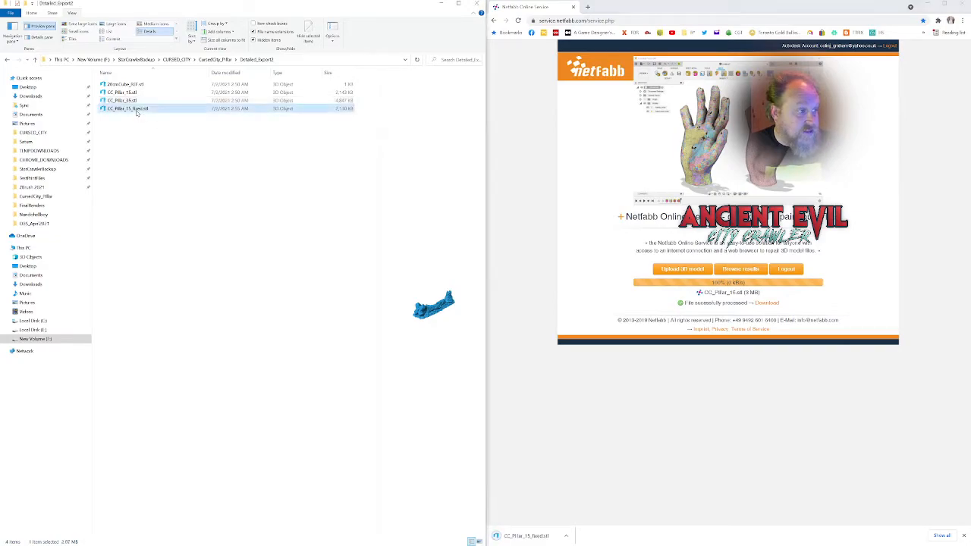
{"action": "mouse_move", "coordinate": [341, 113]}
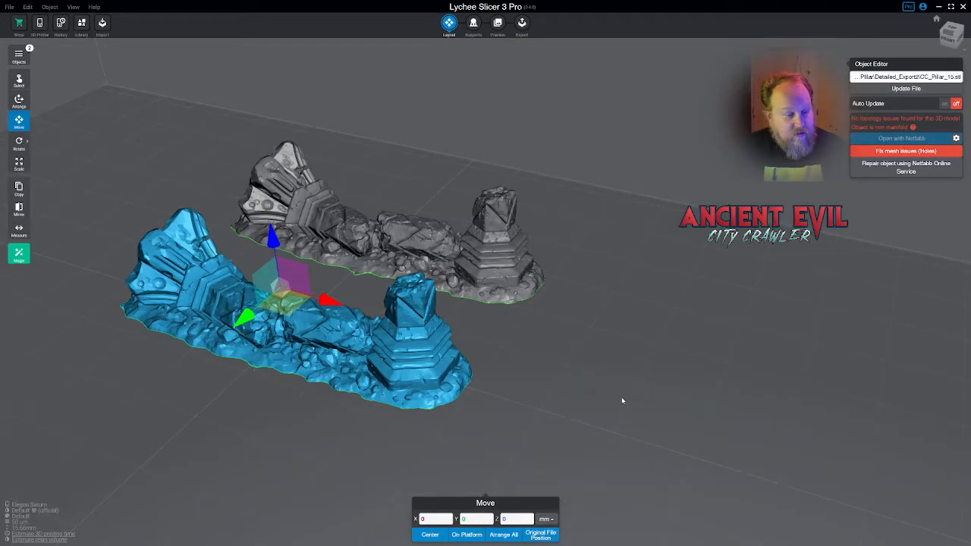
Arrange the fixed pillar STL and the other piece flat on the Lychee build platform.
{"action": "left_click", "coordinate": [906, 150]}
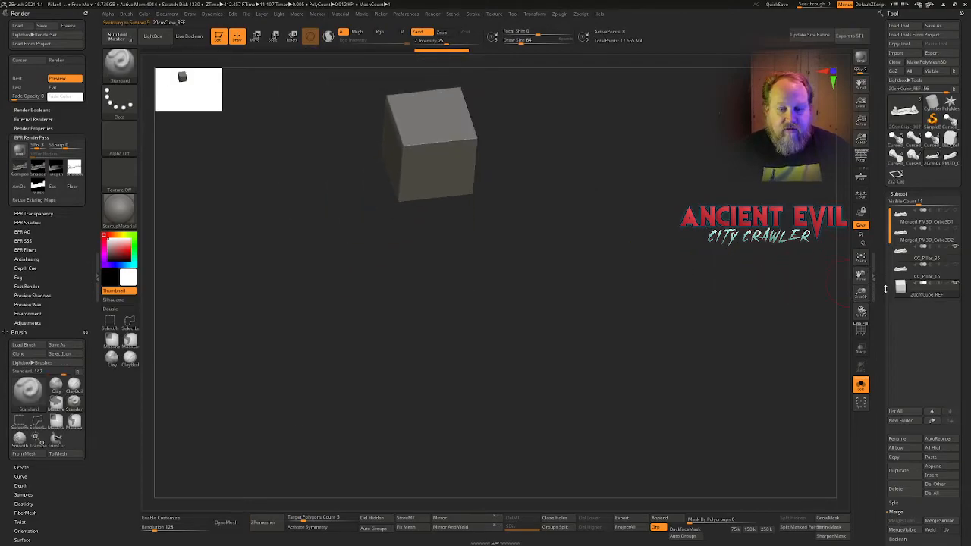
Open the Zplugin menu's 3D Print Hub for the 20cmCube_REF reference cube.
{"action": "left_click", "coordinate": [559, 13]}
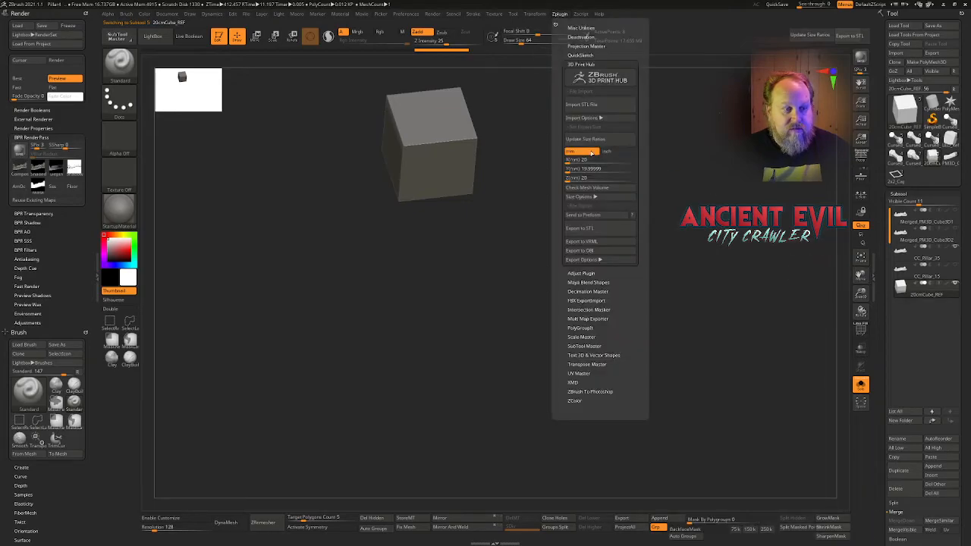